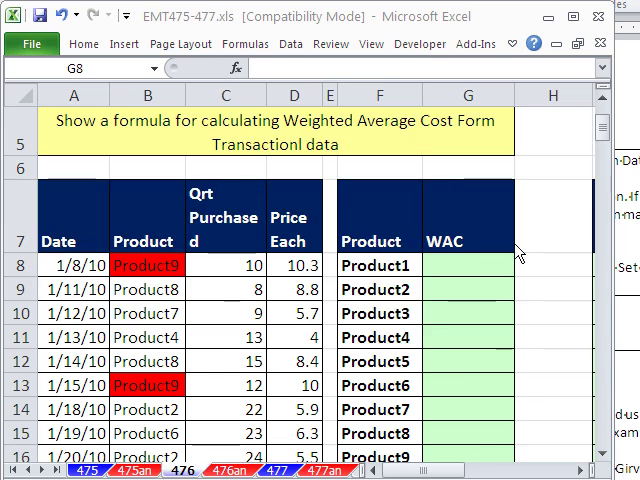
{"action": "mouse_move", "coordinate": [60, 303]}
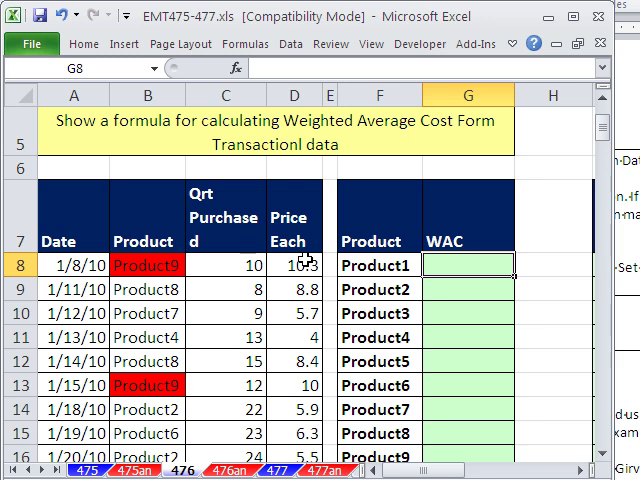
{"action": "mouse_move", "coordinate": [388, 144]}
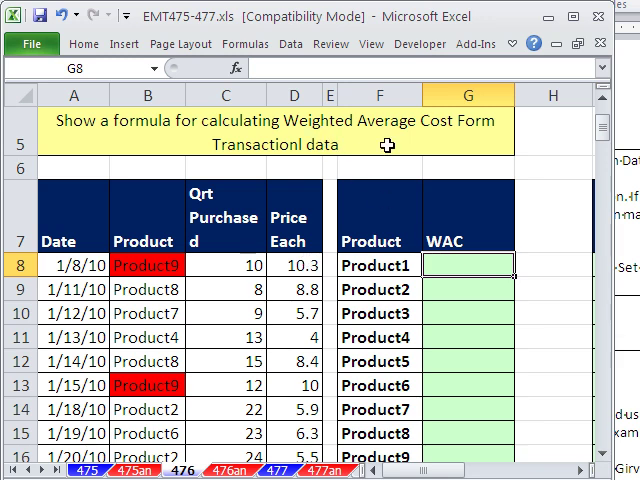
{"action": "mouse_move", "coordinate": [428, 135]}
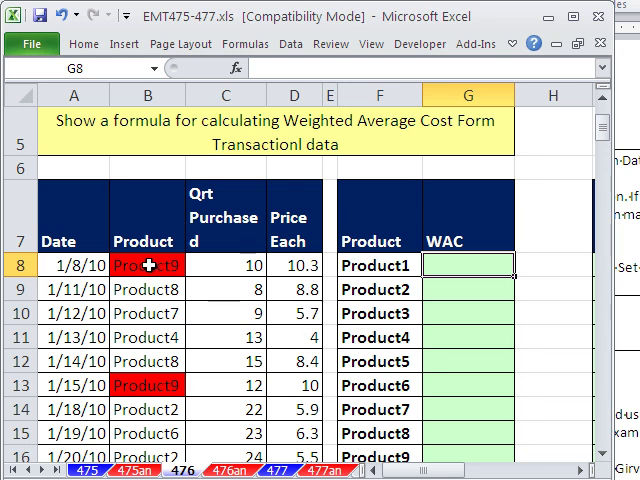
Step: Review the first transaction record and the 1/15/10 Product9 purchase prices and quantity
{"action": "left_click", "coordinate": [148, 385]}
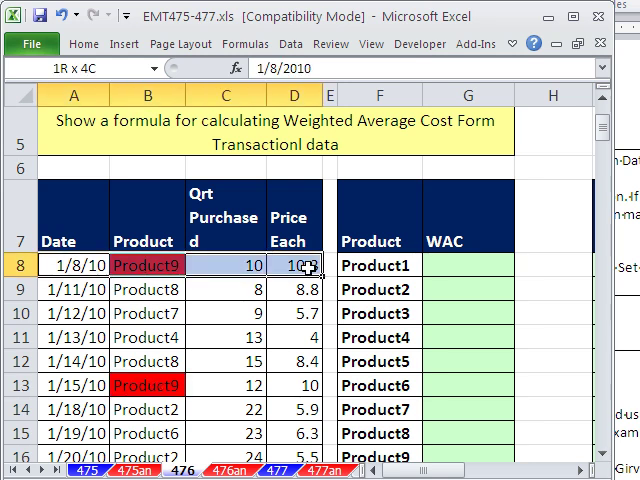
{"action": "left_click", "coordinate": [291, 264]}
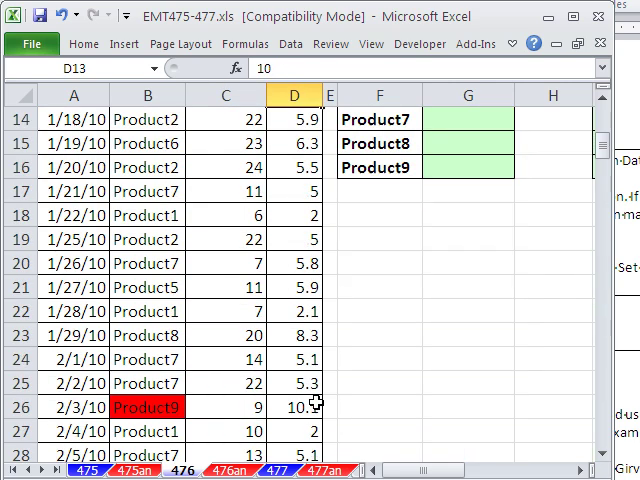
{"action": "scroll", "scroll_direction": "down", "scroll_amount": 3}
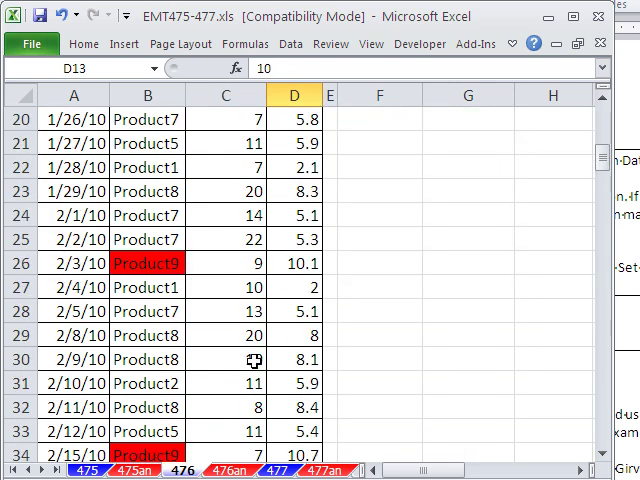
{"action": "scroll", "scroll_direction": "up", "scroll_amount": 3}
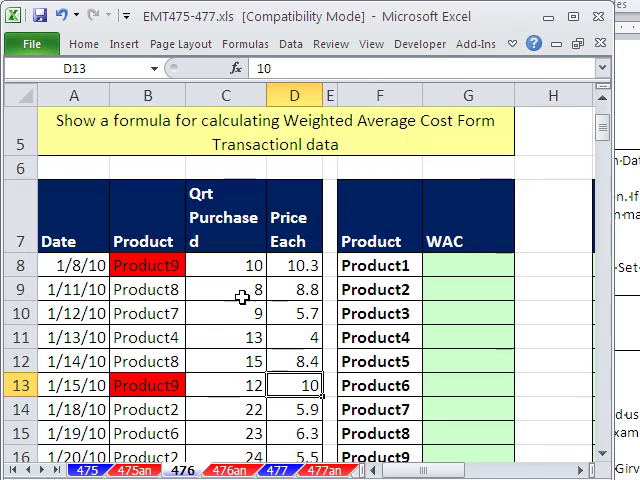
{"action": "left_click", "coordinate": [293, 265]}
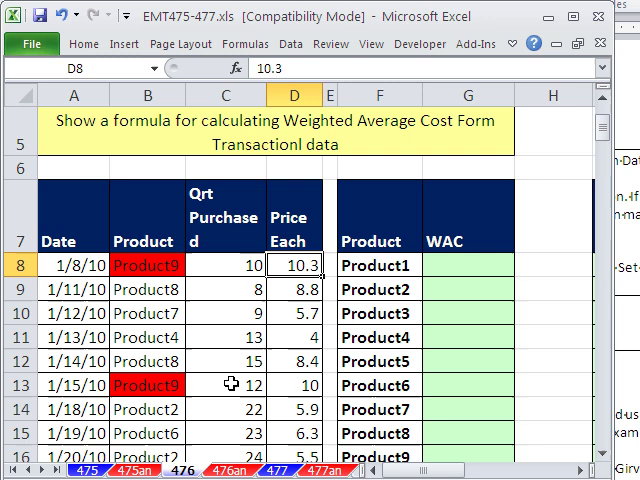
{"action": "left_click", "coordinate": [290, 385]}
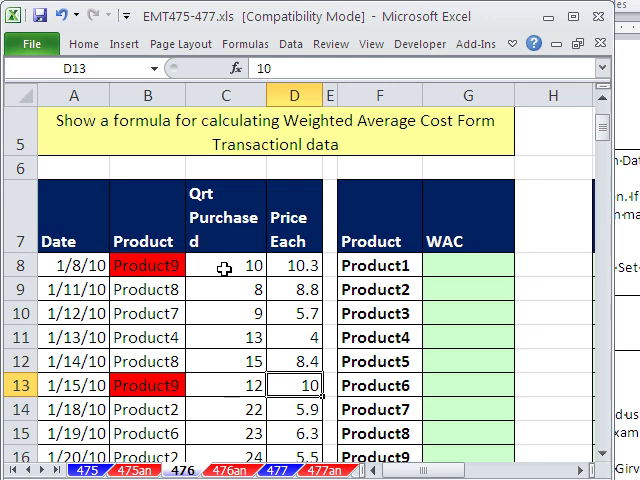
{"action": "left_click", "coordinate": [224, 385]}
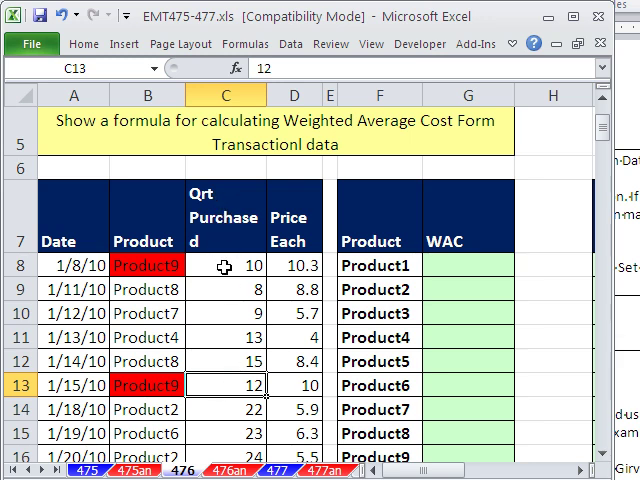
{"action": "mouse_move", "coordinate": [304, 266]}
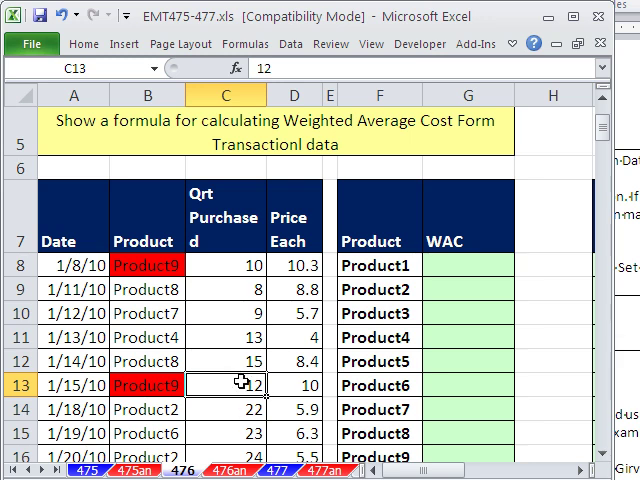
{"action": "mouse_move", "coordinate": [457, 265]}
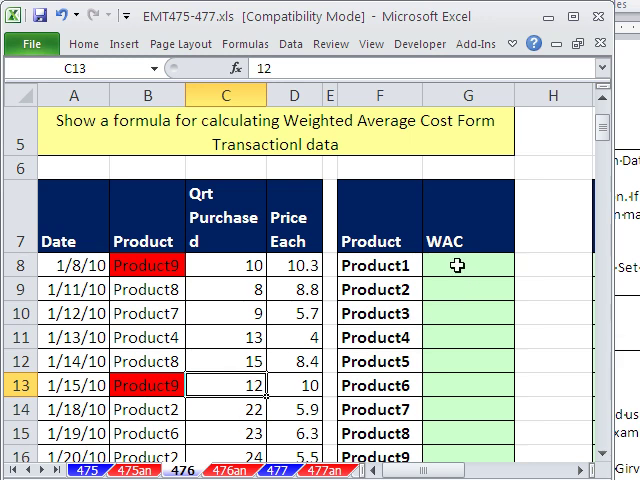
Step: Select the Product1 WAC cell and leave its array formula unchanged
{"action": "left_click", "coordinate": [468, 264]}
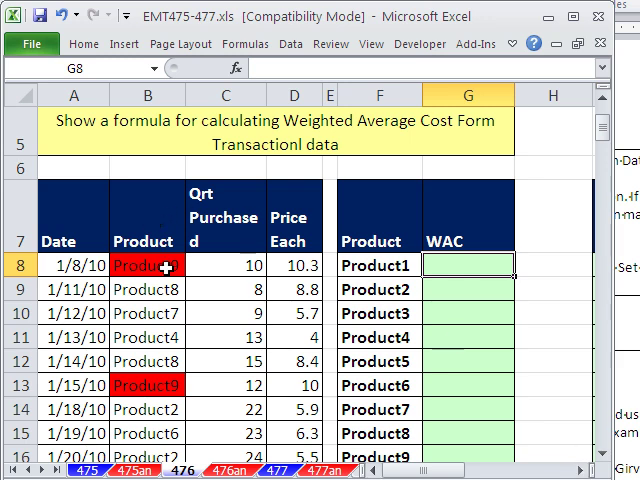
{"action": "mouse_move", "coordinate": [458, 333]}
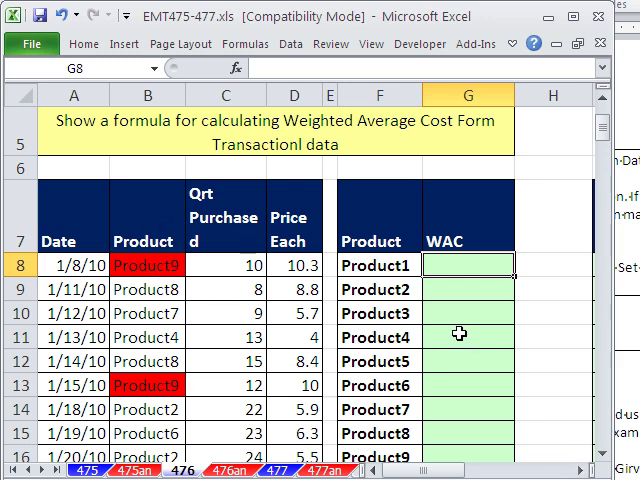
{"action": "mouse_move", "coordinate": [225, 245]}
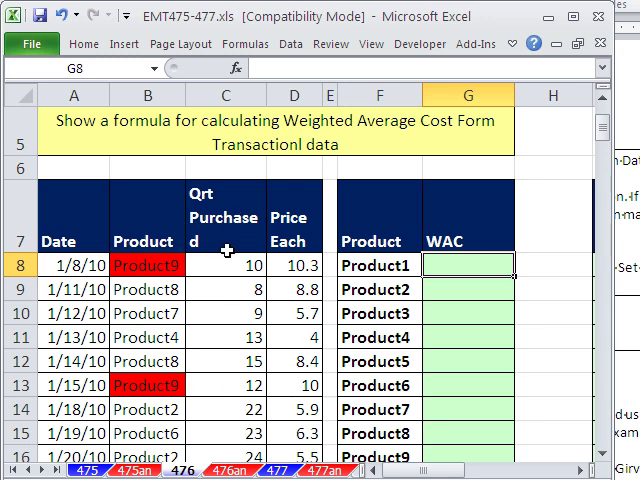
{"action": "mouse_move", "coordinate": [208, 343]}
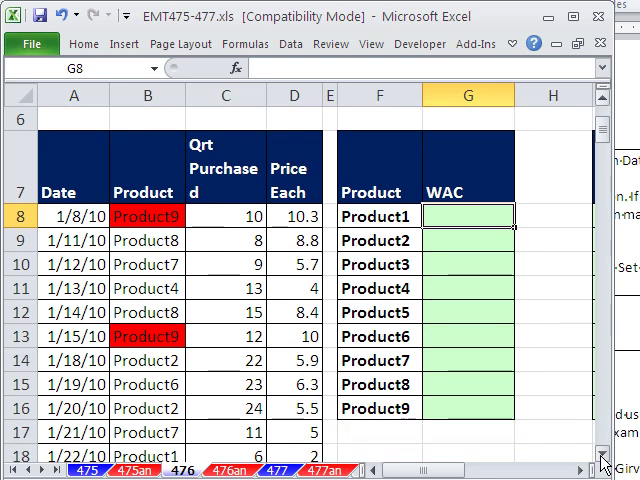
{"action": "scroll", "scroll_direction": "right", "scroll_amount": 3}
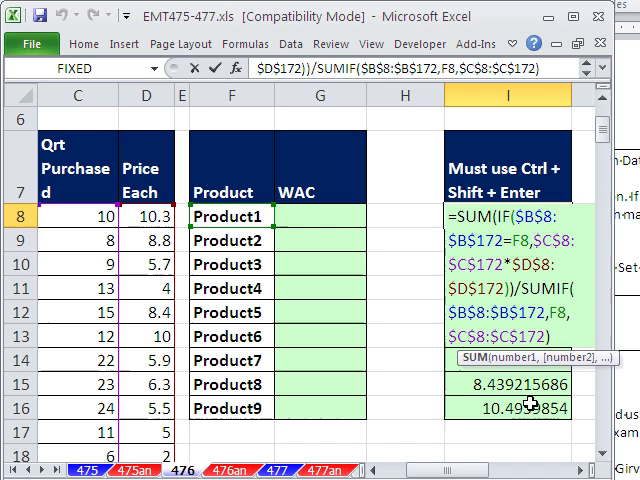
{"action": "key", "text": "ctrl+shift+enter"}
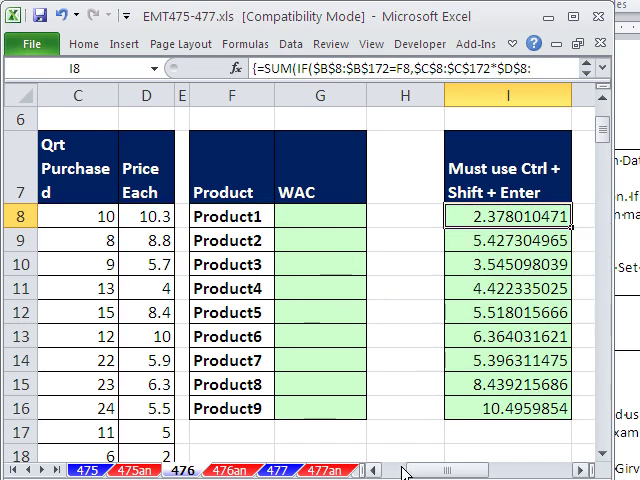
{"action": "scroll", "scroll_direction": "left", "scroll_amount": 3}
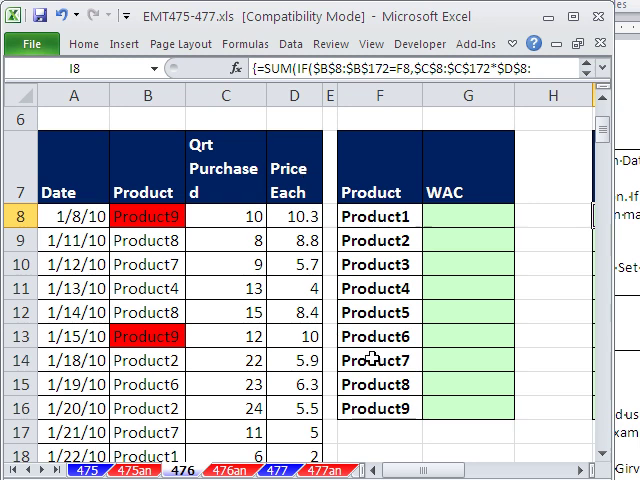
{"action": "mouse_move", "coordinate": [471, 225]}
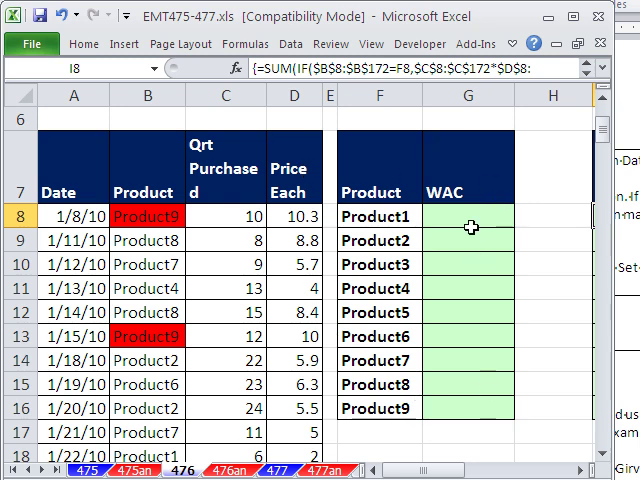
Step: Begin G8's formula as =SUMPRODUCT(--( testing whether B8:B172 equals F8
{"action": "left_click", "coordinate": [467, 215]}
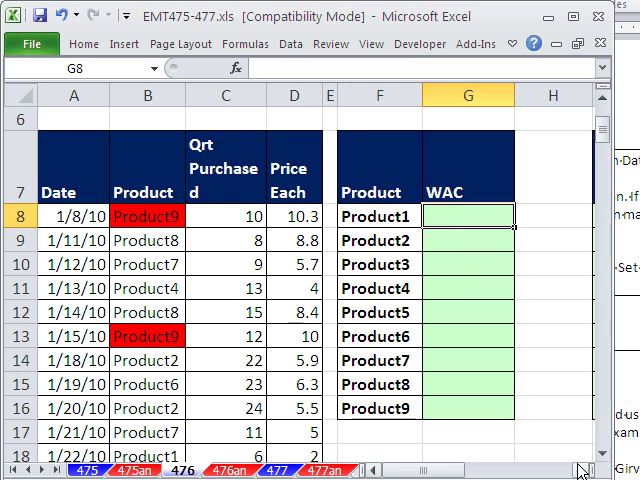
{"action": "scroll", "scroll_direction": "right", "scroll_amount": 3}
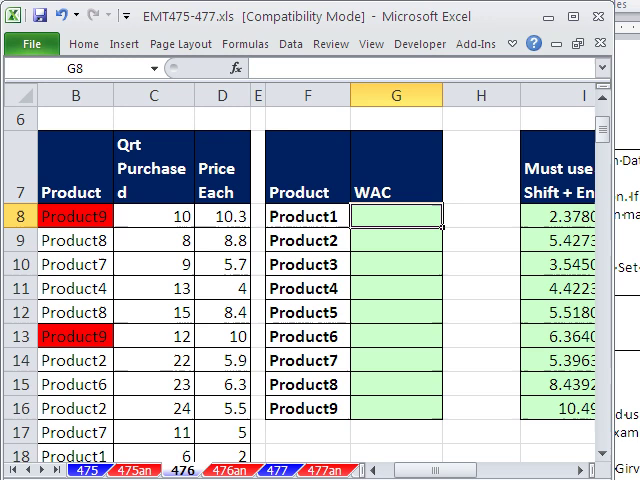
{"action": "type", "text": "=SUMPRODUCT("}
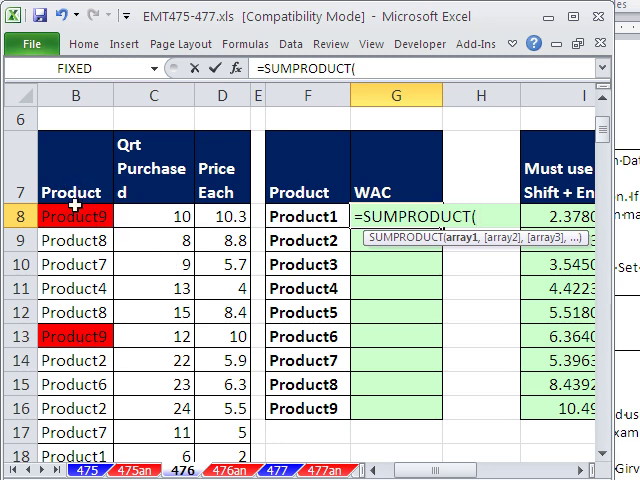
{"action": "mouse_move", "coordinate": [300, 225]}
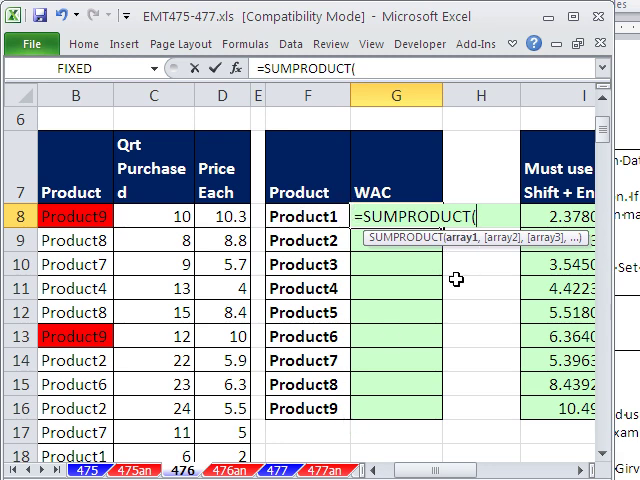
{"action": "type", "text": "--"}
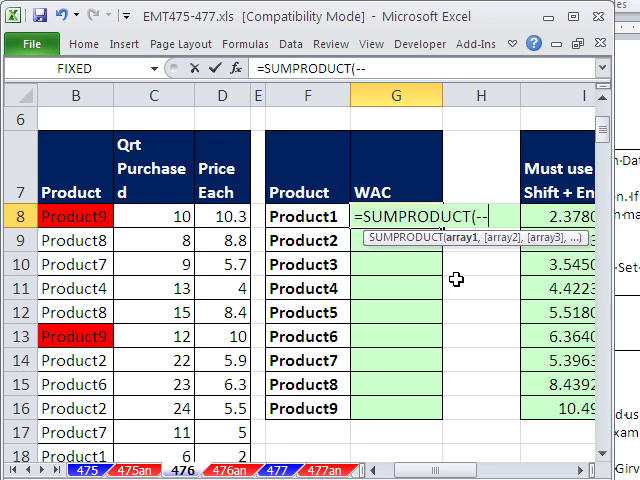
{"action": "type", "text": "("}
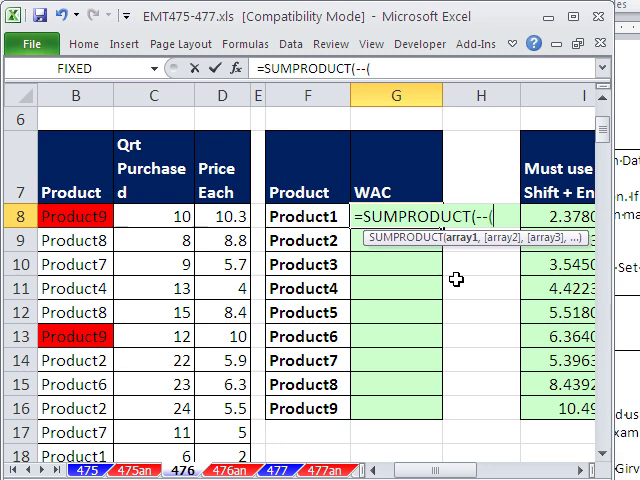
{"action": "mouse_move", "coordinate": [95, 216]}
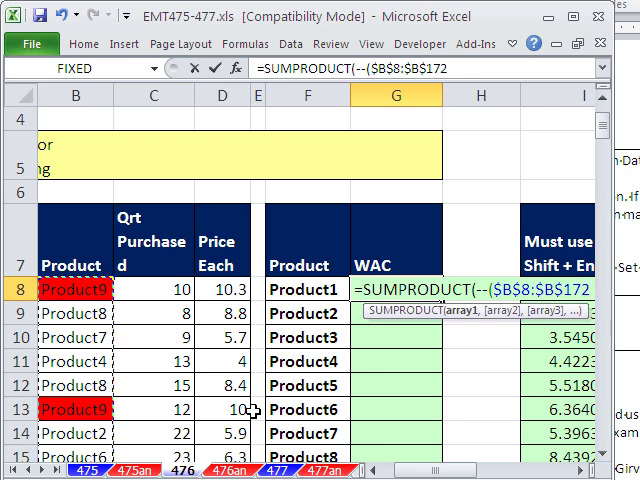
{"action": "type", "text": "=F8)"}
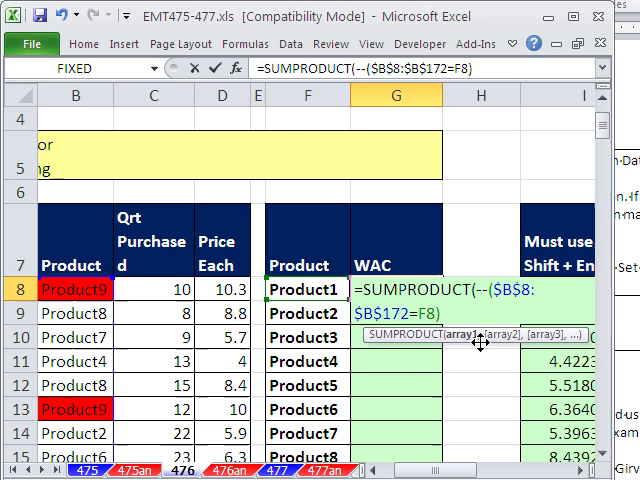
{"action": "mouse_move", "coordinate": [265, 358]}
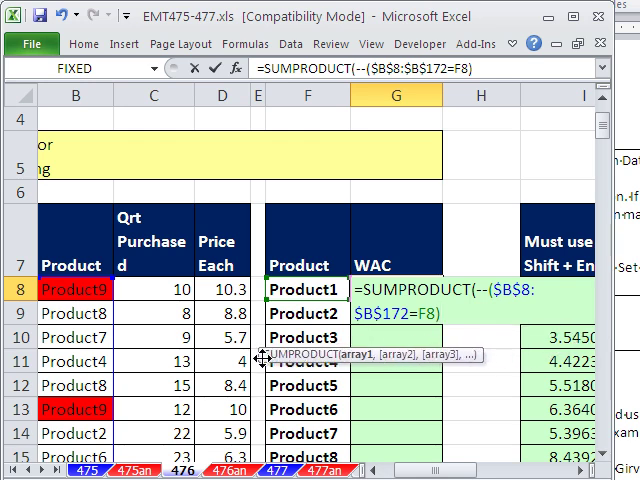
Step: Add the C8:C172 quantity and D8:D172 price arrays, then enter the formula into the WAC cells
{"action": "type", "text": ","}
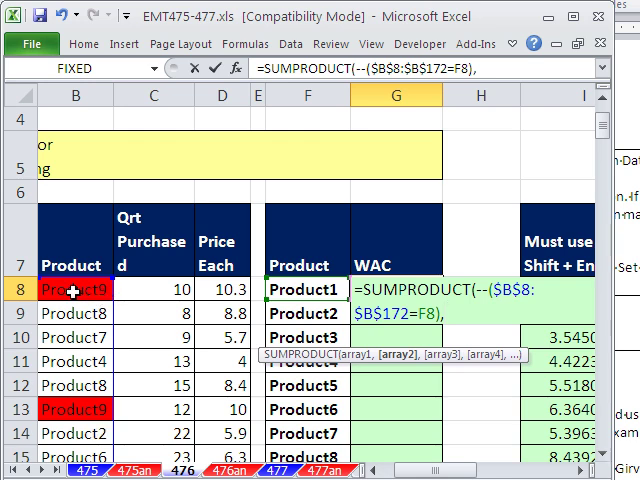
{"action": "mouse_move", "coordinate": [93, 385]}
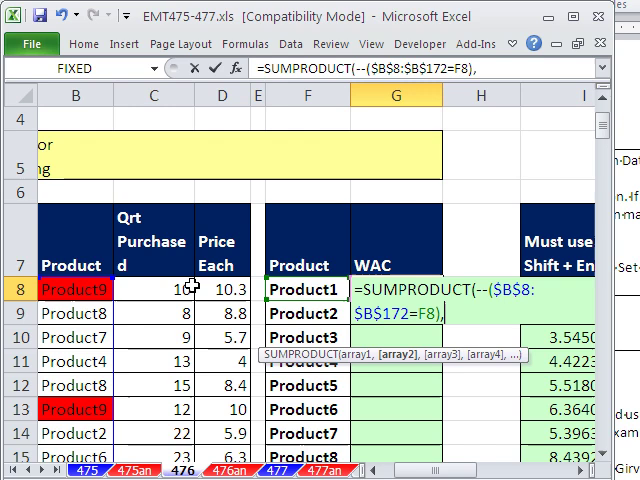
{"action": "left_click", "coordinate": [150, 290]}
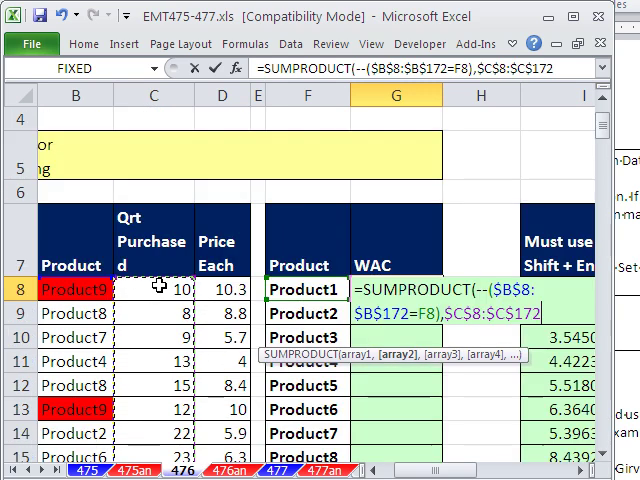
{"action": "type", "text": ",$D$8:$D$172)"}
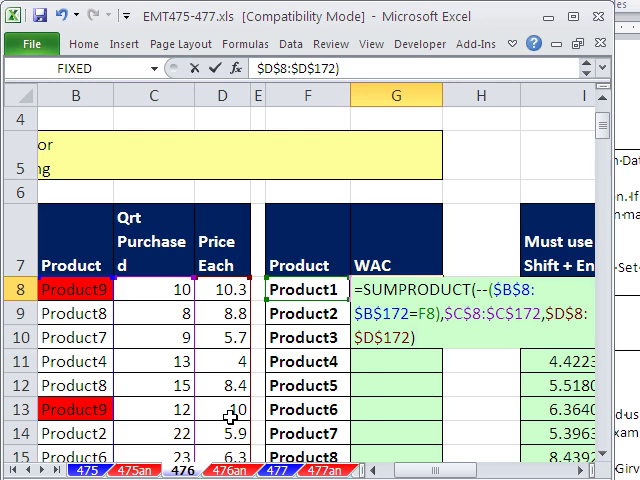
{"action": "key", "text": "Return"}
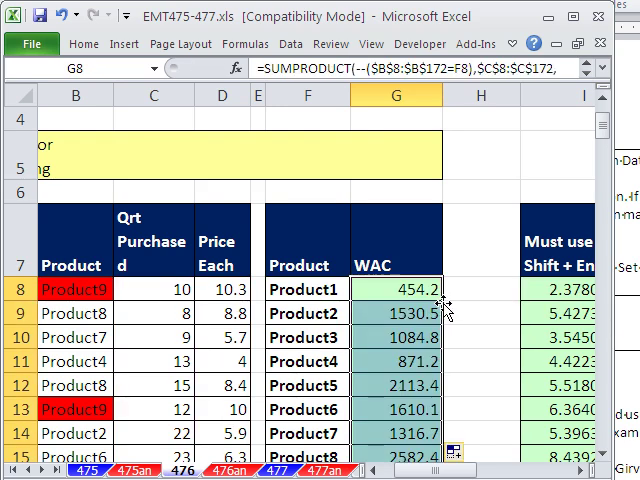
Step: Check the product totals, then append a division sign to G8's SUMPRODUCT formula
{"action": "scroll", "scroll_direction": "down", "scroll_amount": 3}
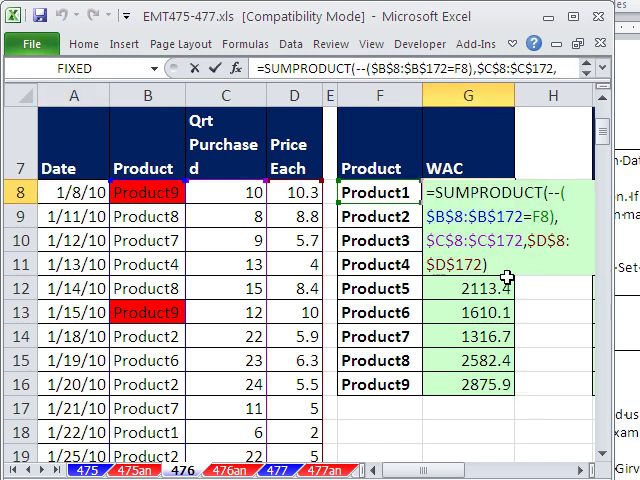
{"action": "type", "text": "/"}
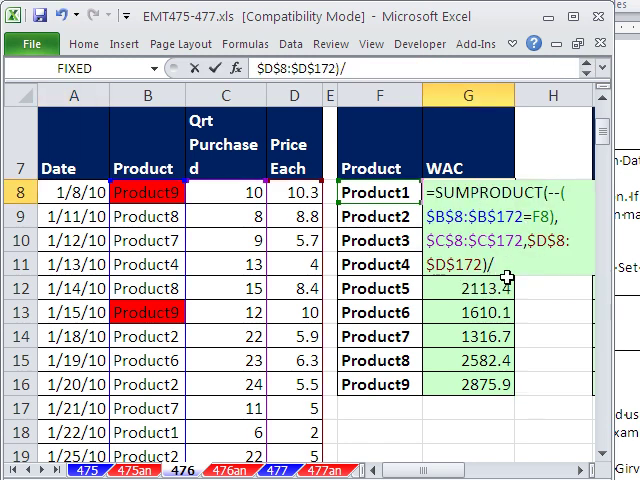
Step: Divide by a SUMIF matching B8:B172 to F8 and summing quantities from C8
{"action": "type", "text": "SUMIF("}
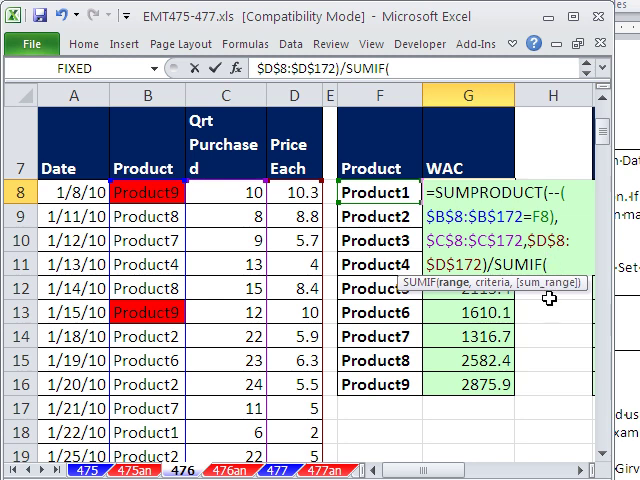
{"action": "mouse_move", "coordinate": [545, 289]}
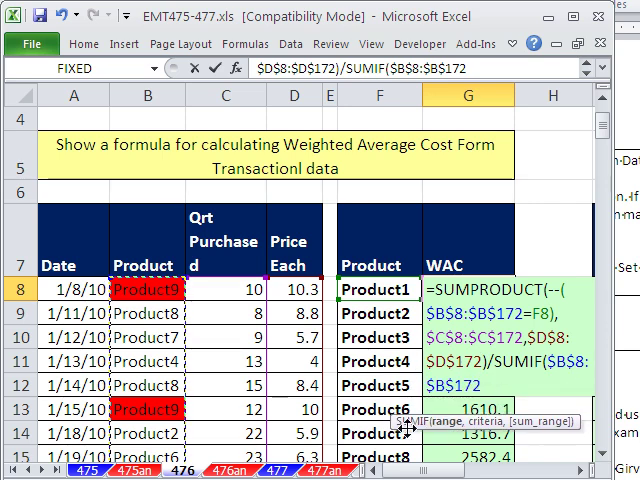
{"action": "scroll", "scroll_direction": "right", "scroll_amount": 3}
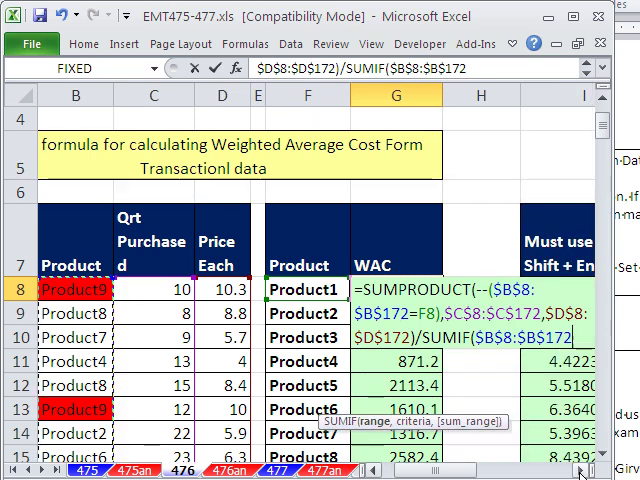
{"action": "type", "text": ",F8,"}
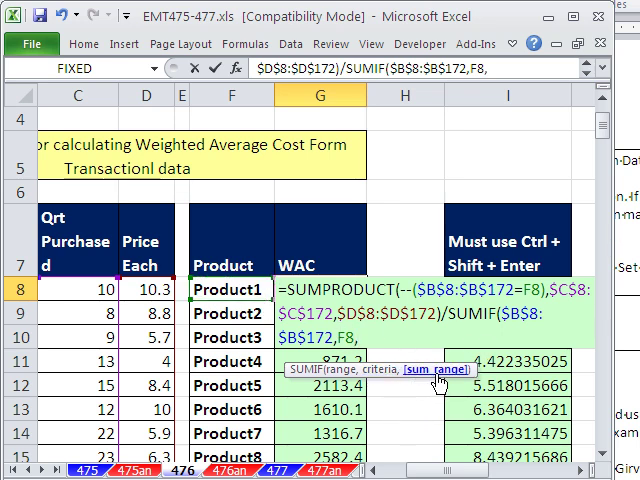
{"action": "mouse_move", "coordinate": [85, 290]}
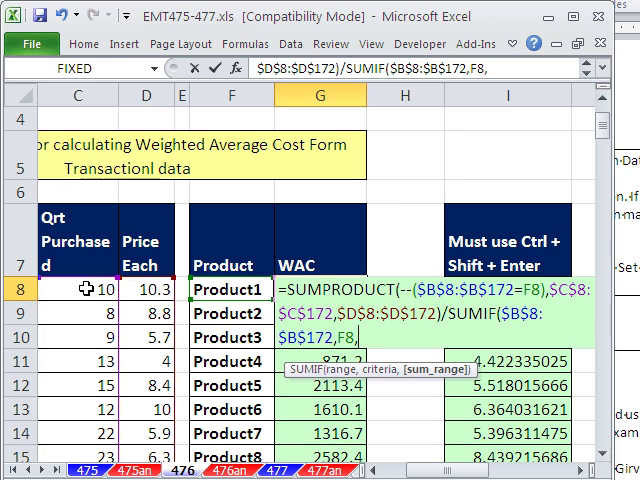
{"action": "left_click", "coordinate": [77, 290]}
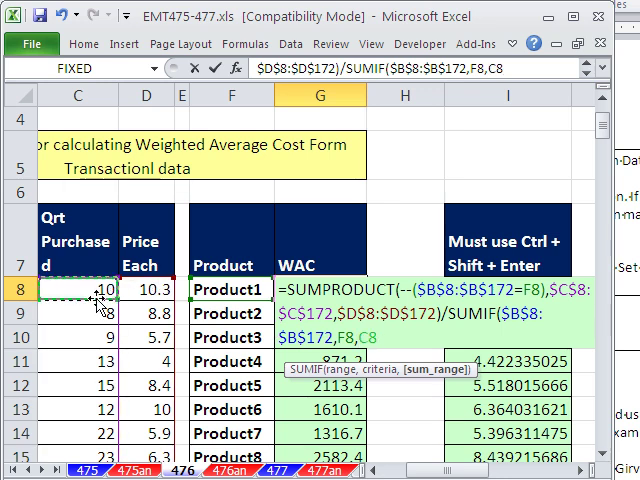